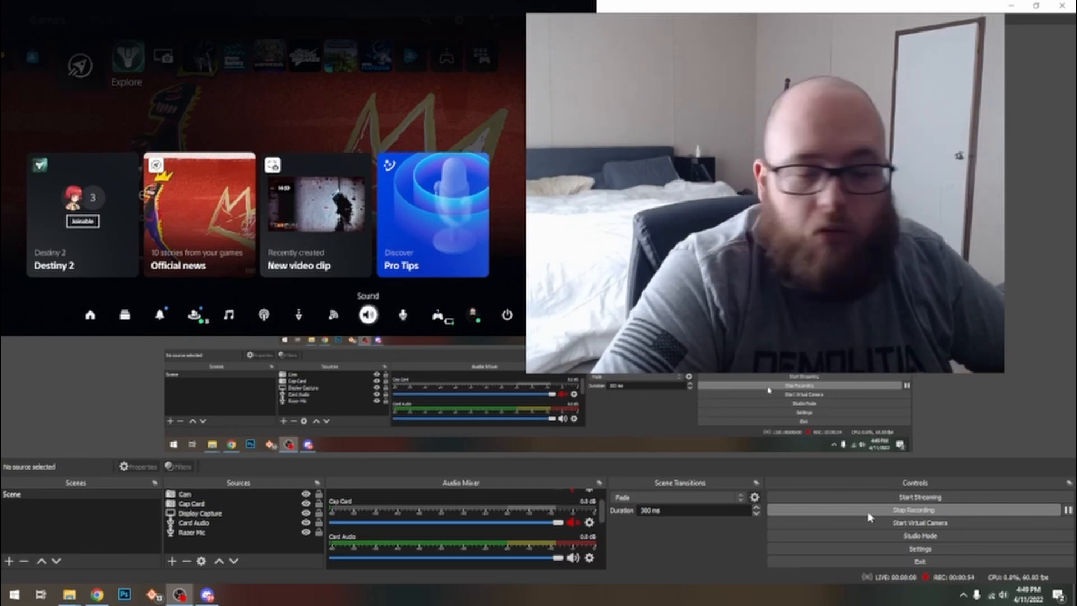
Change the PS5 Sound card's output device from the USB headset to HDMI Device (TV).
left_click(368, 314)
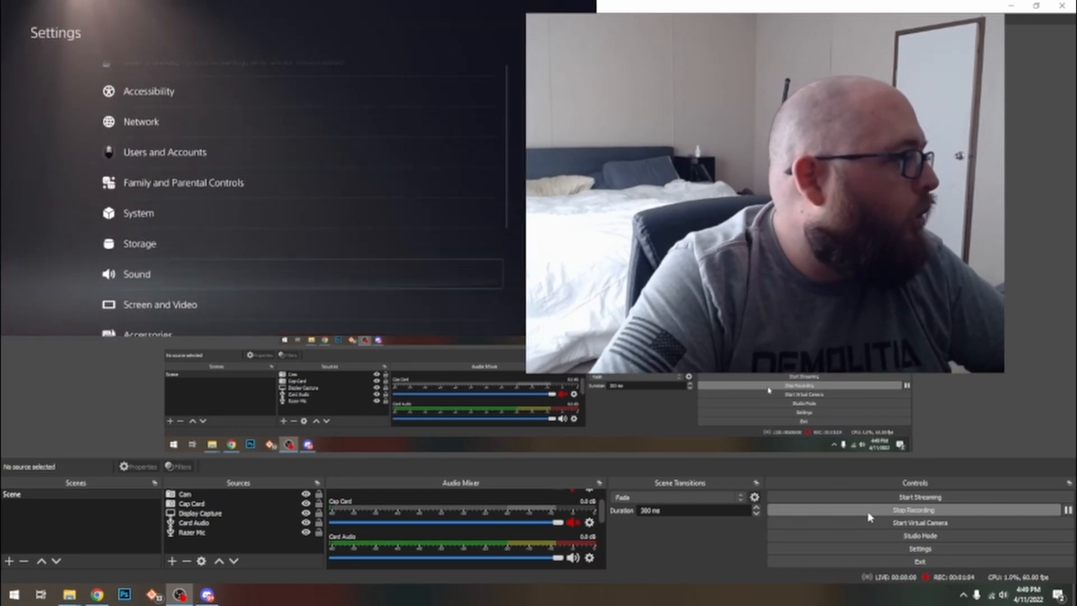
left_click(137, 274)
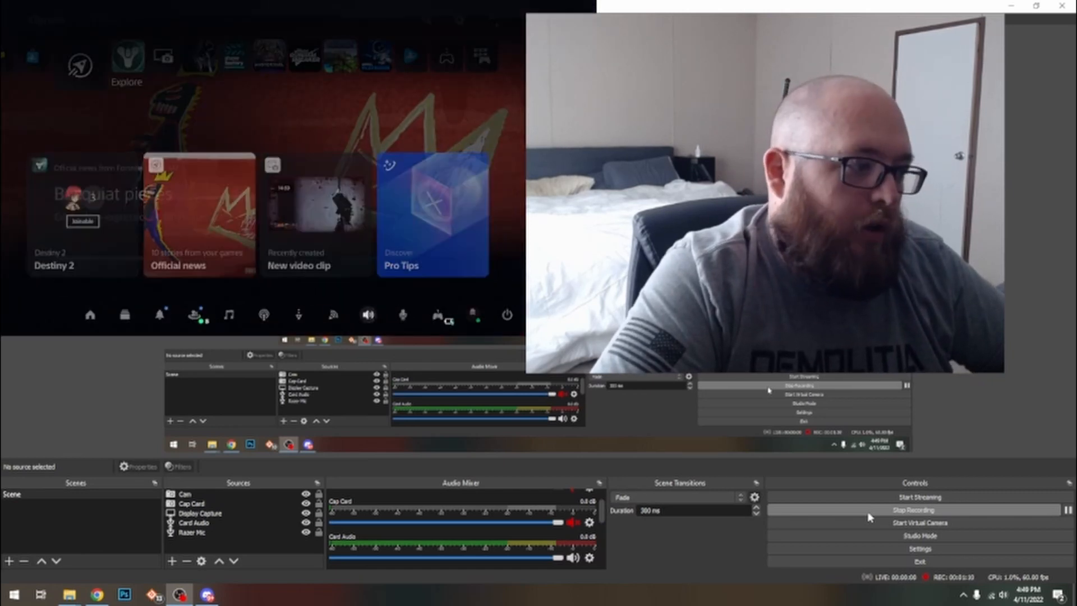
left_click(367, 314)
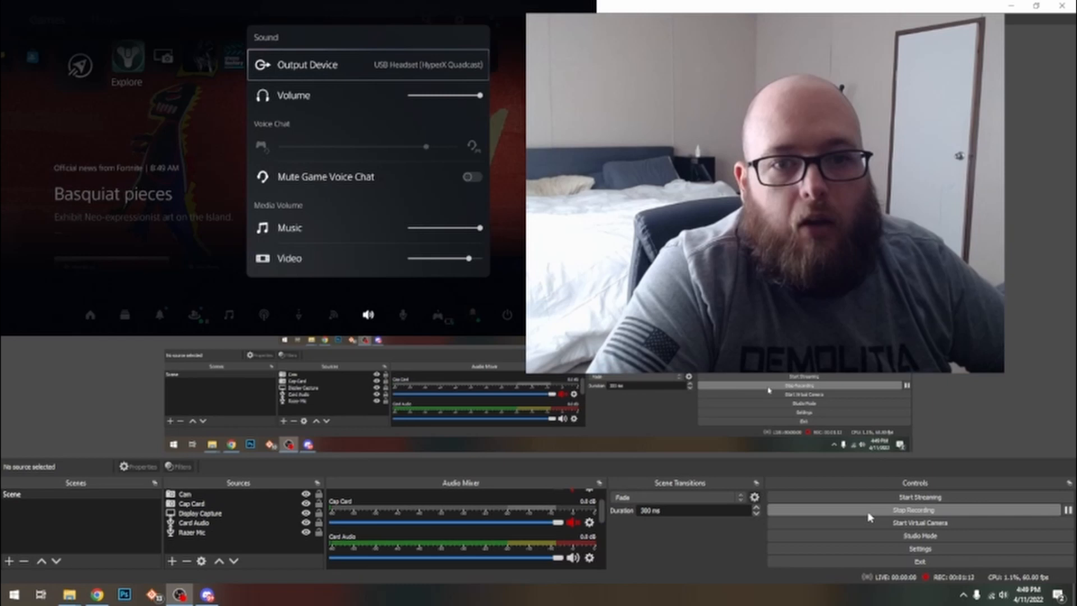
left_click(311, 64)
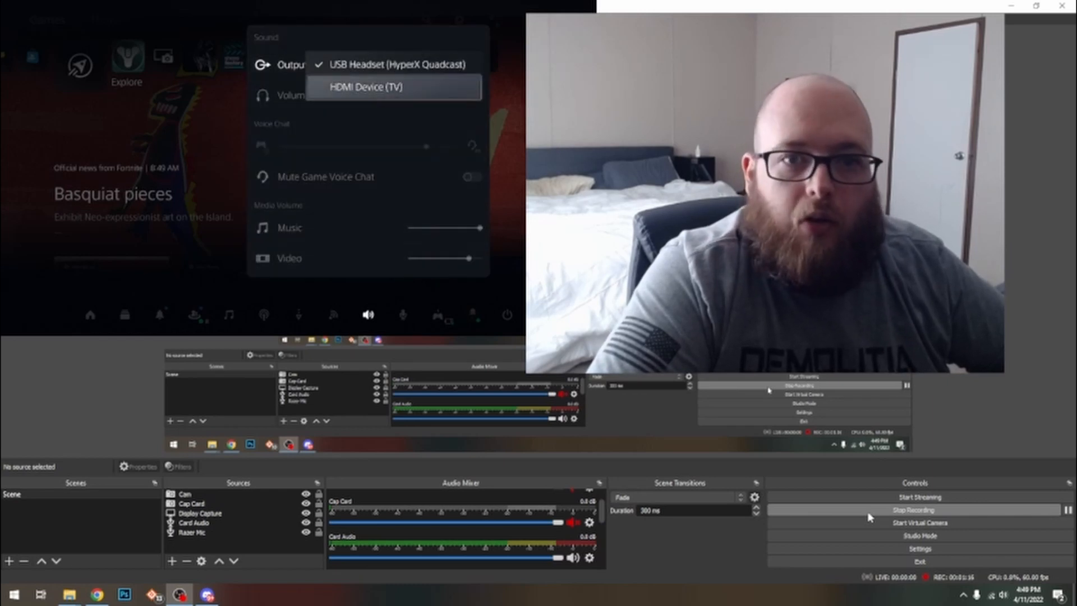
left_click(362, 88)
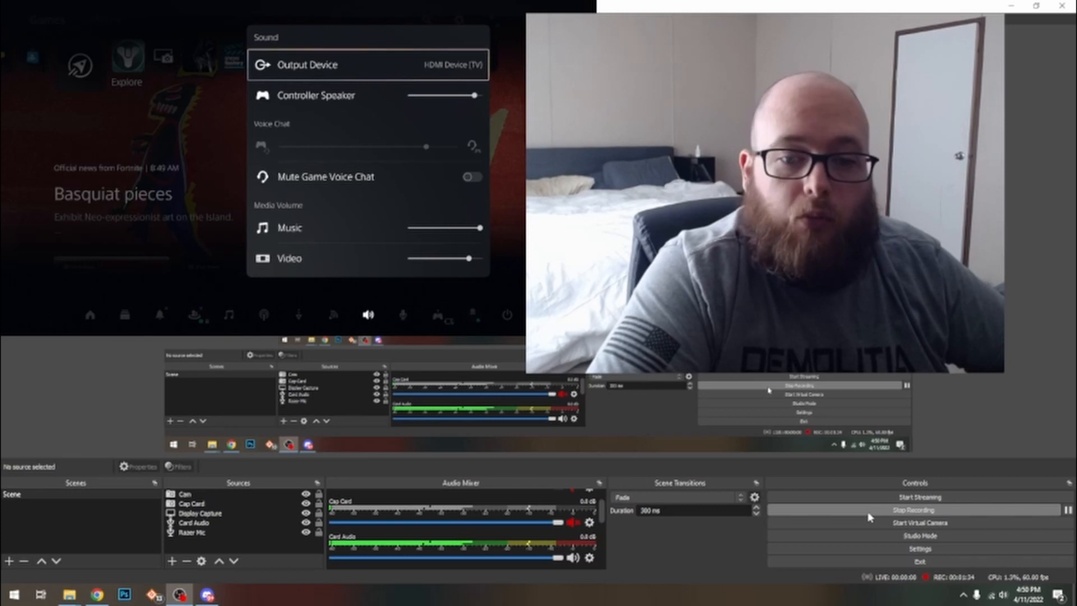
Open the PS5 Mic card, which shows the HyperX Quadcast USB headset as the microphone.
left_click(402, 315)
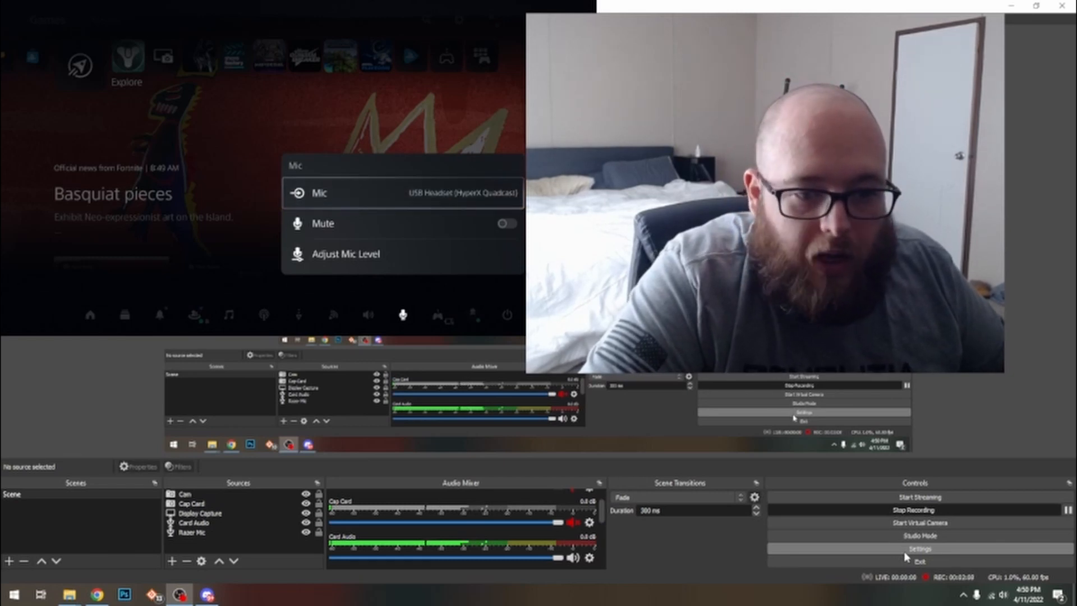
left_click(917, 548)
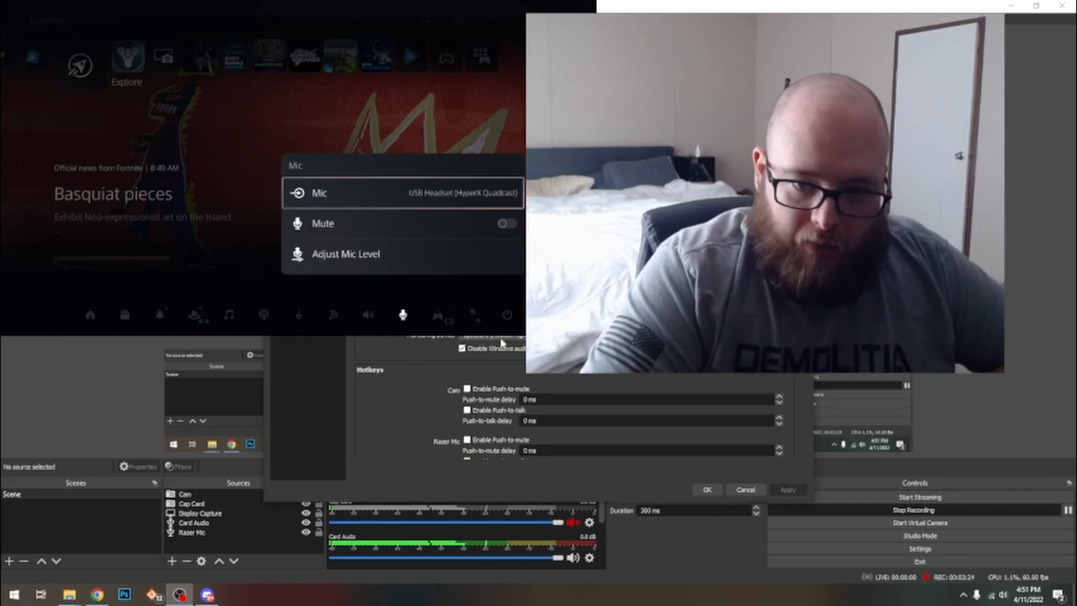
left_click(498, 340)
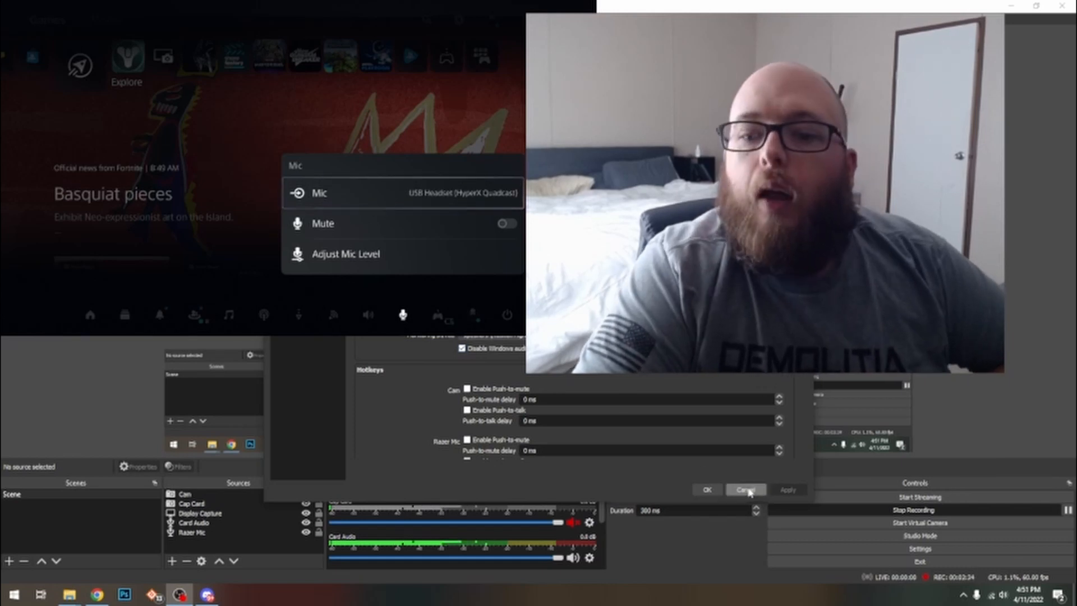
left_click(746, 490)
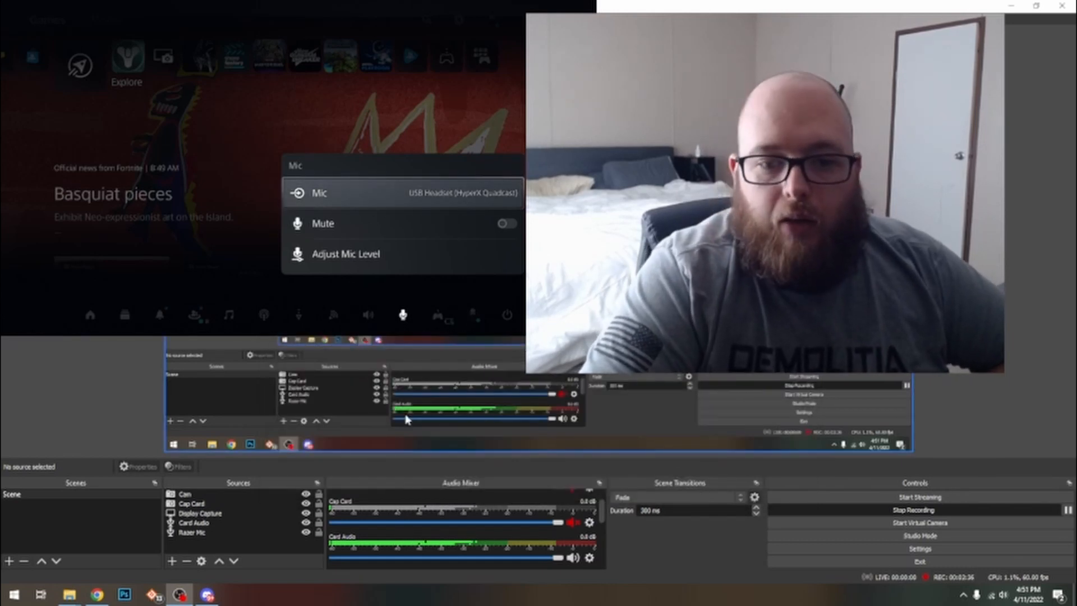